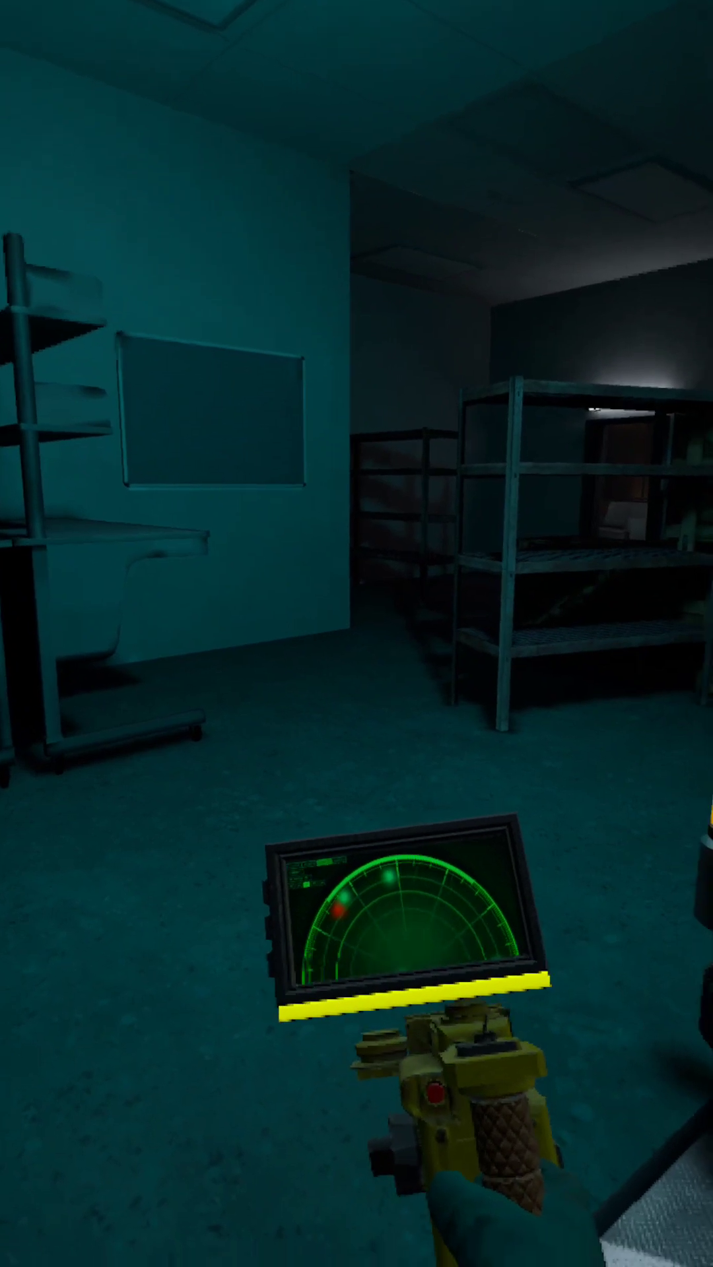
mouse_move(356, 634)
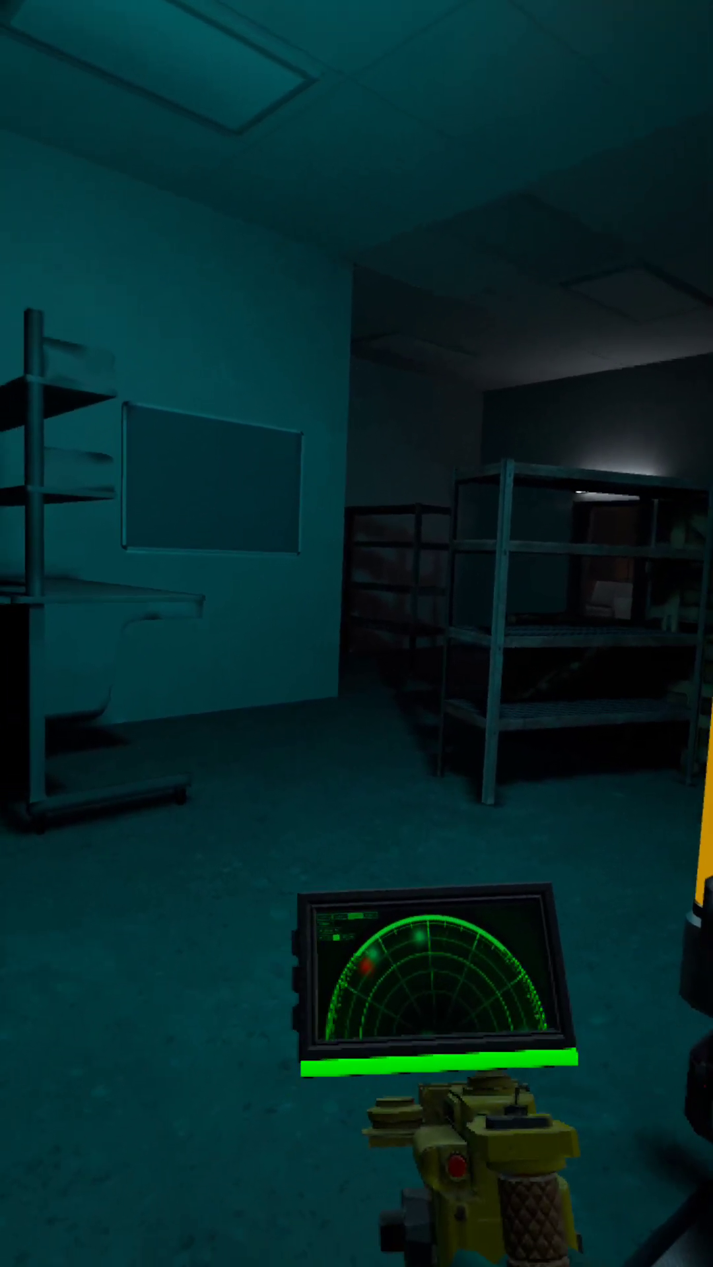
mouse_move(356, 633)
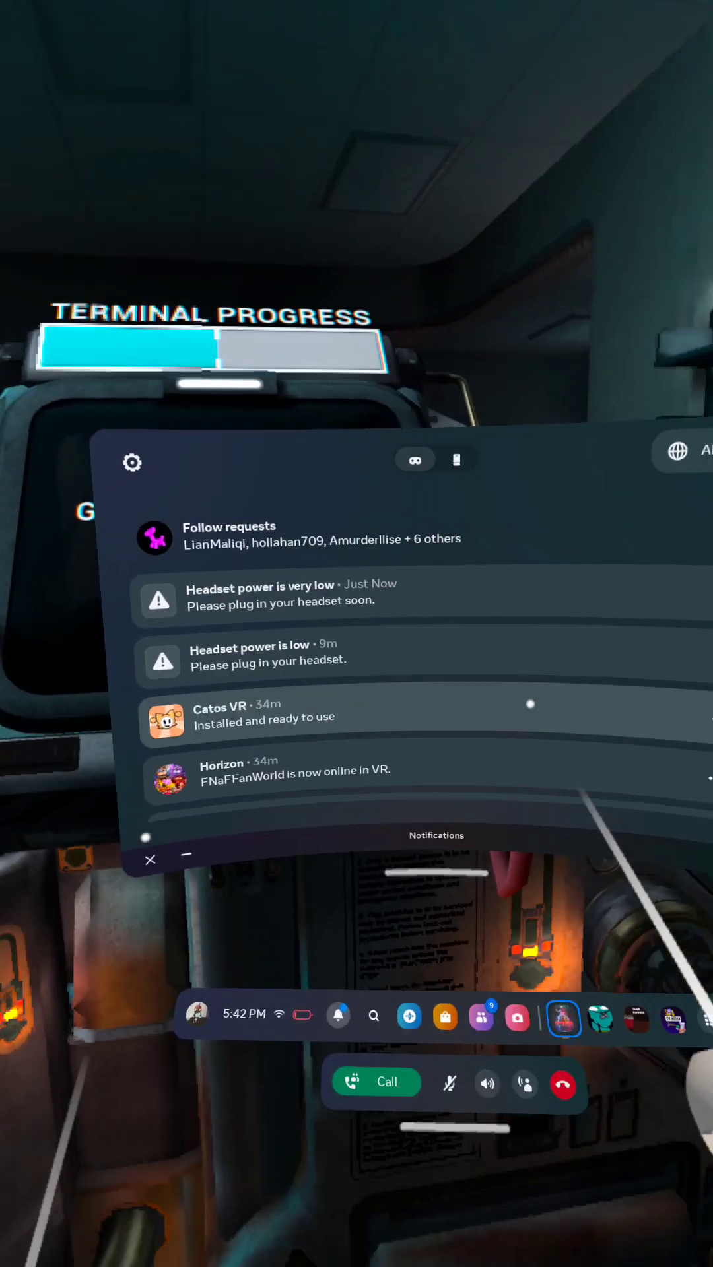
Dismiss the headset low-power notifications panel and return to the game
left_click(150, 860)
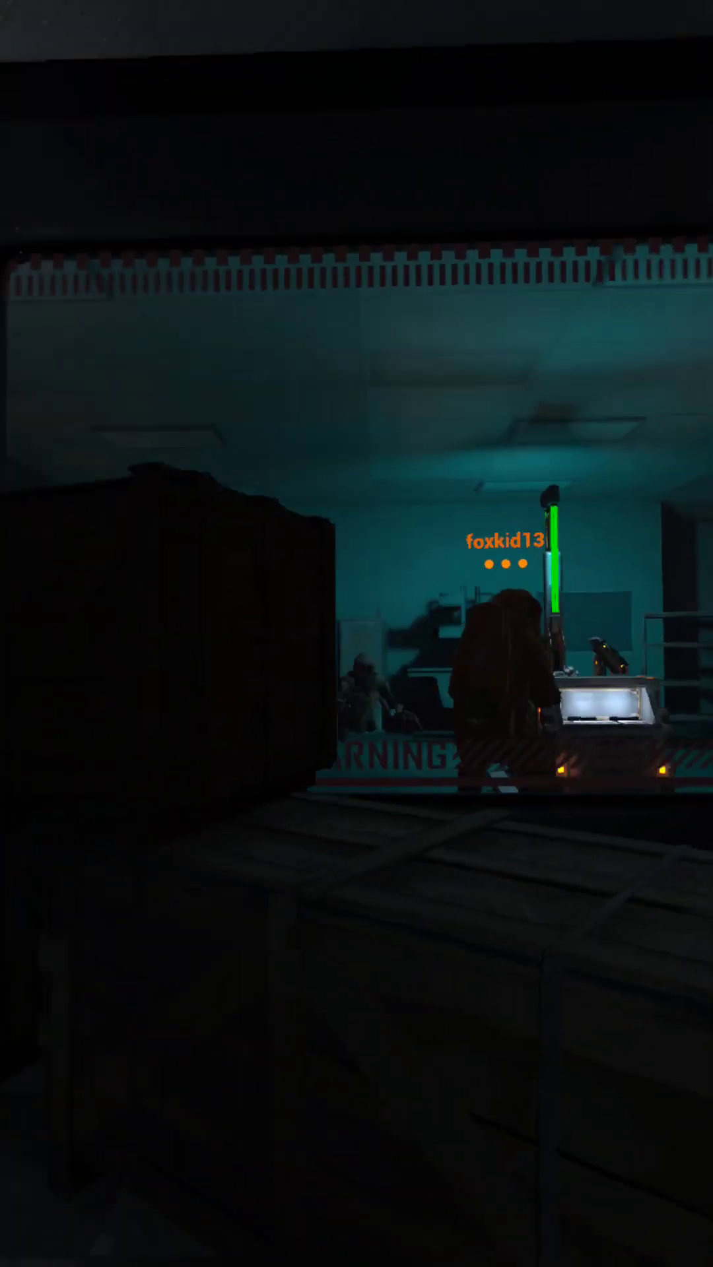
mouse_move(357, 634)
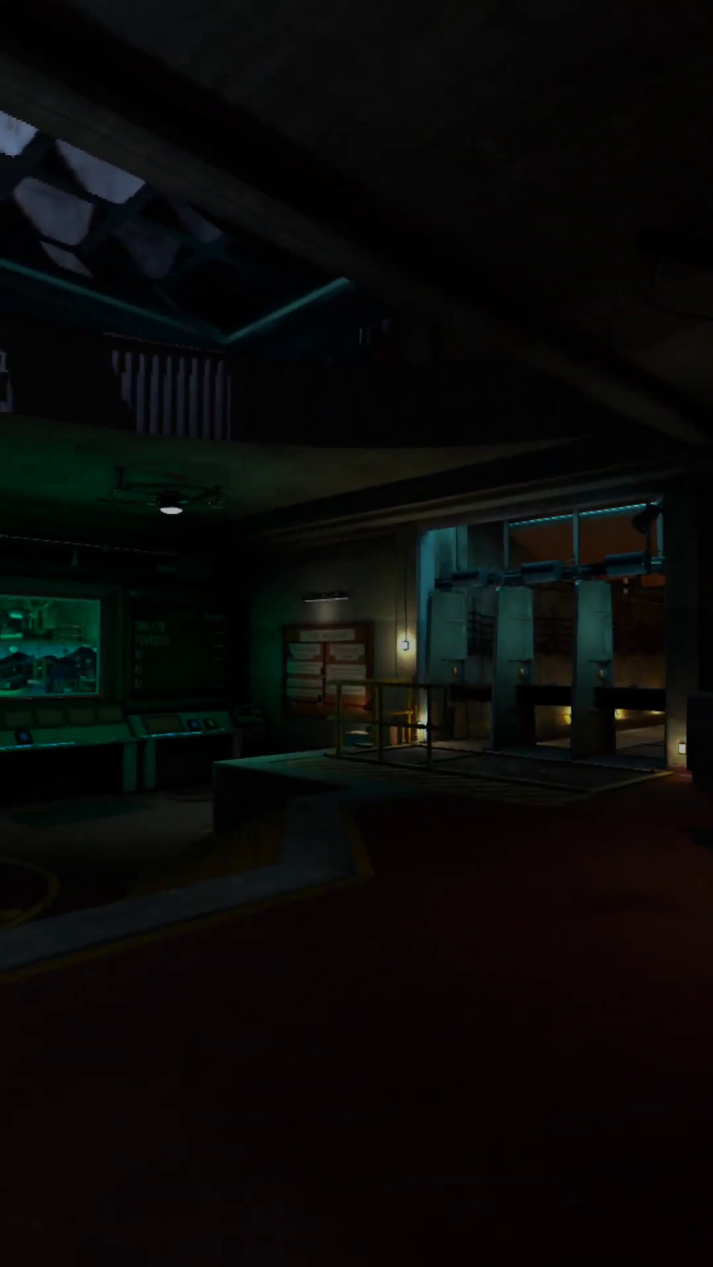
mouse_move(357, 633)
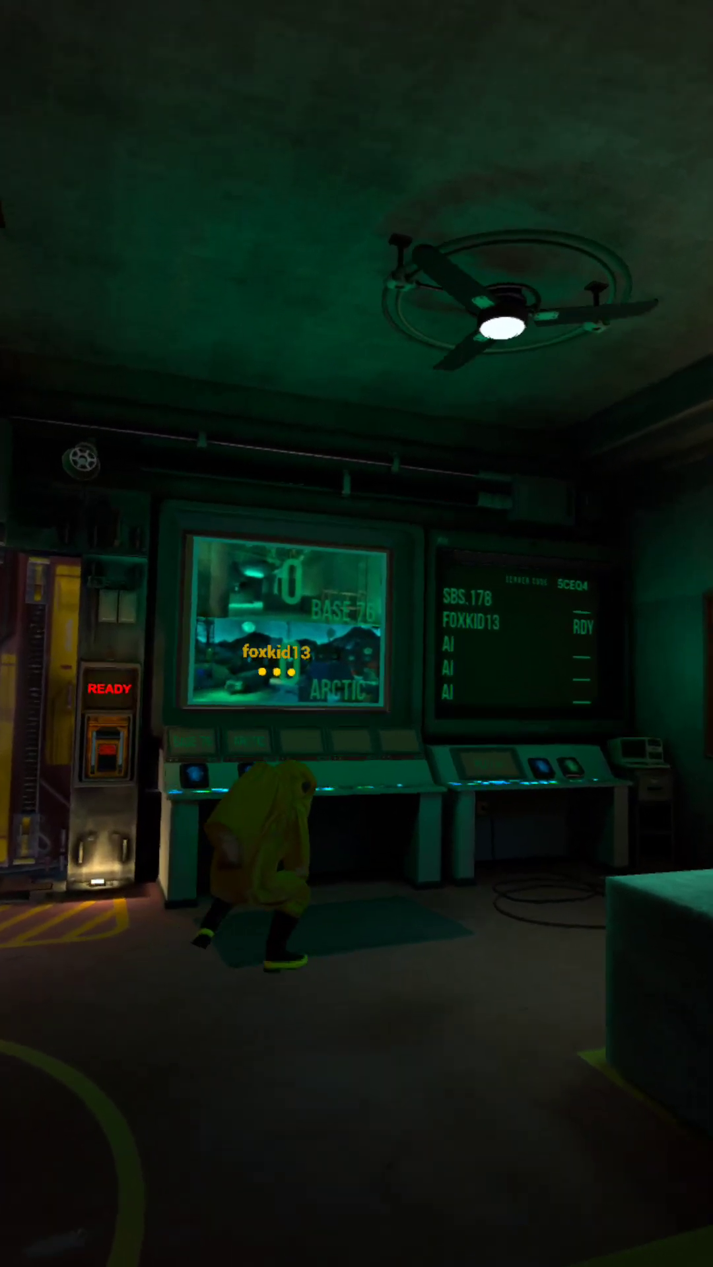
mouse_move(357, 633)
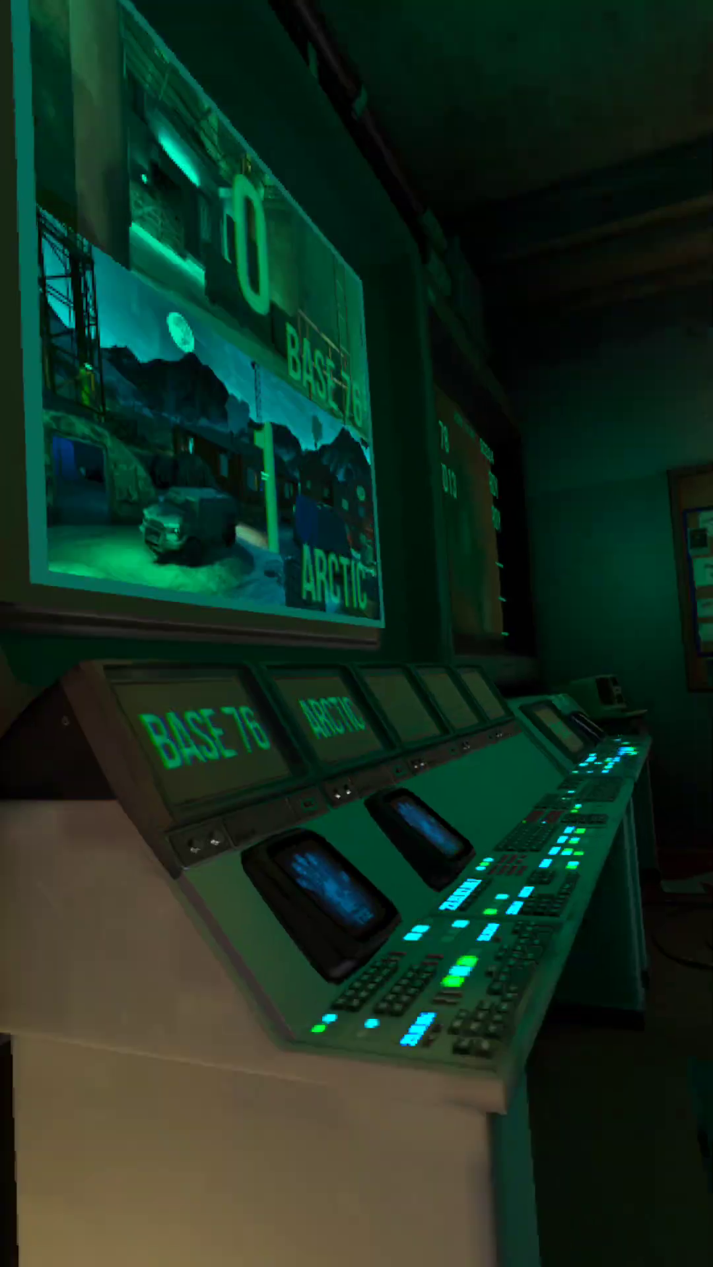
mouse_move(357, 634)
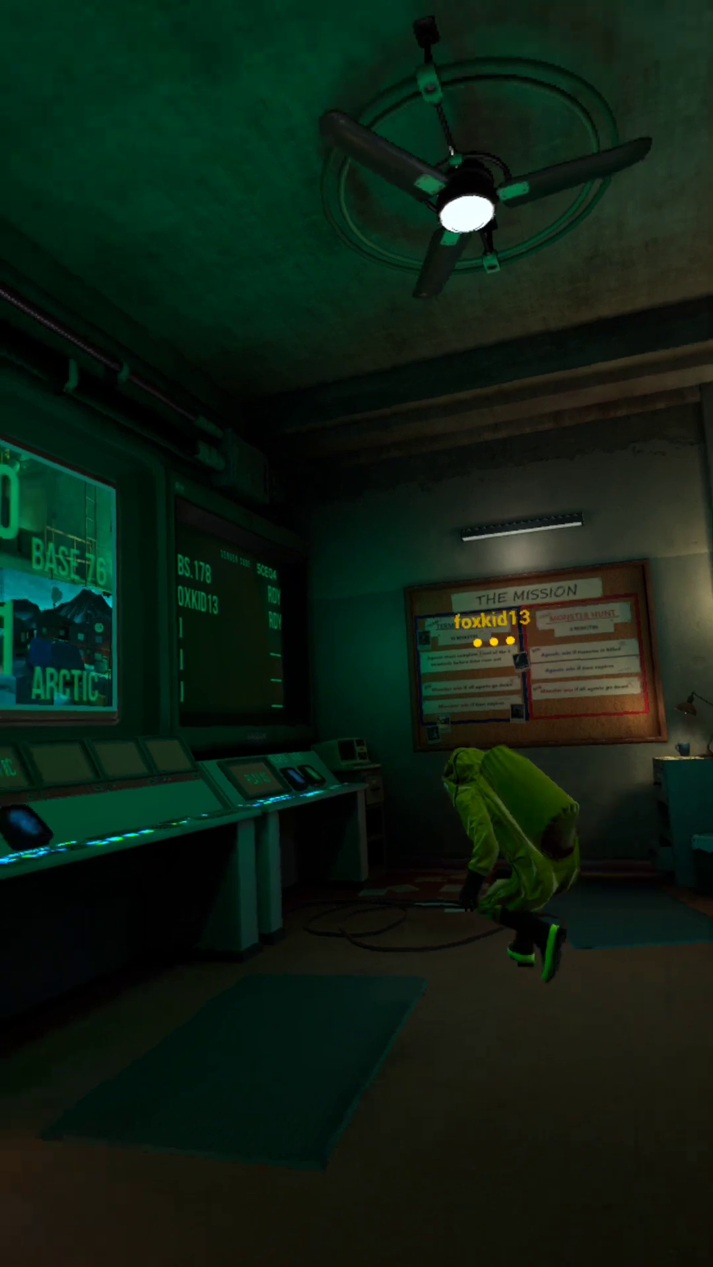
mouse_move(357, 634)
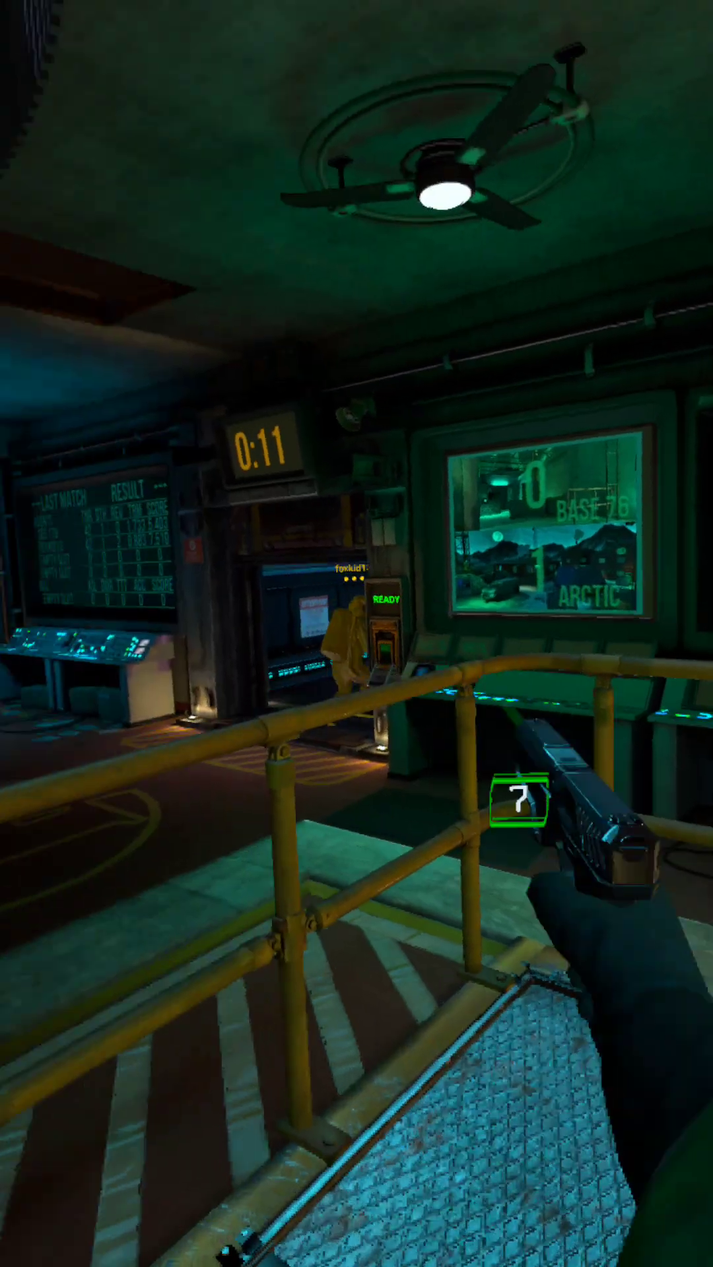
mouse_move(356, 634)
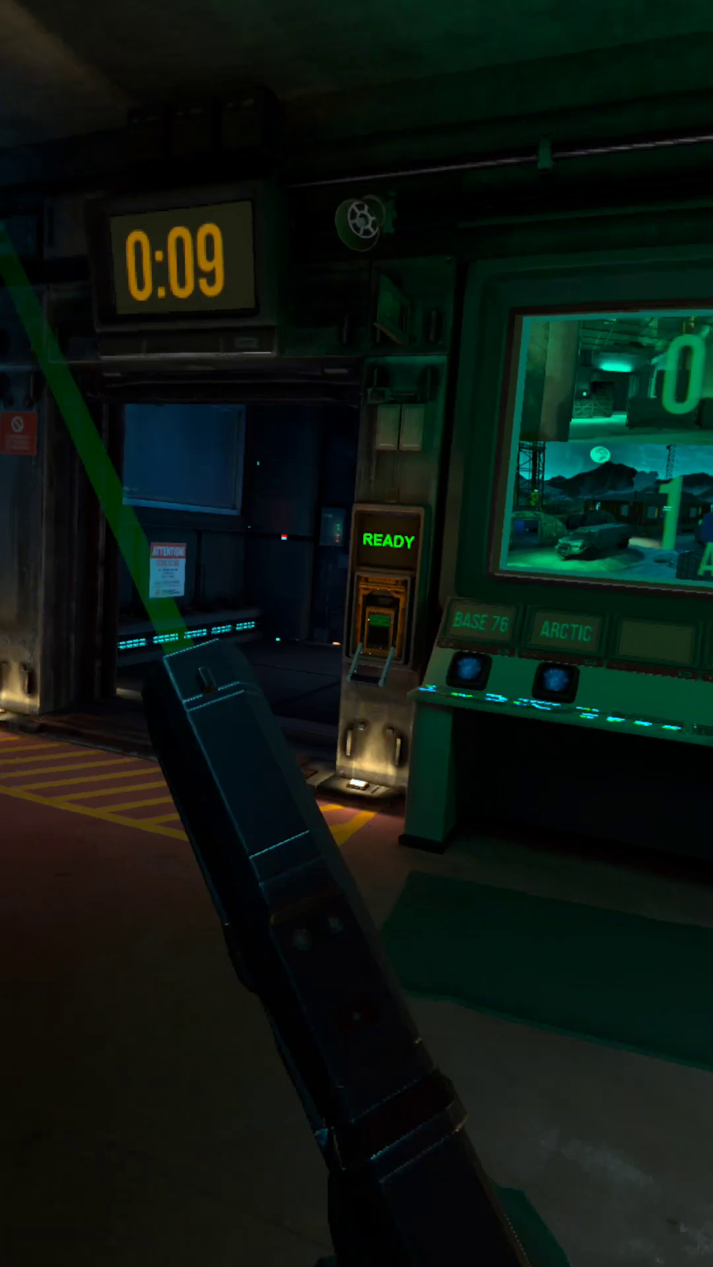